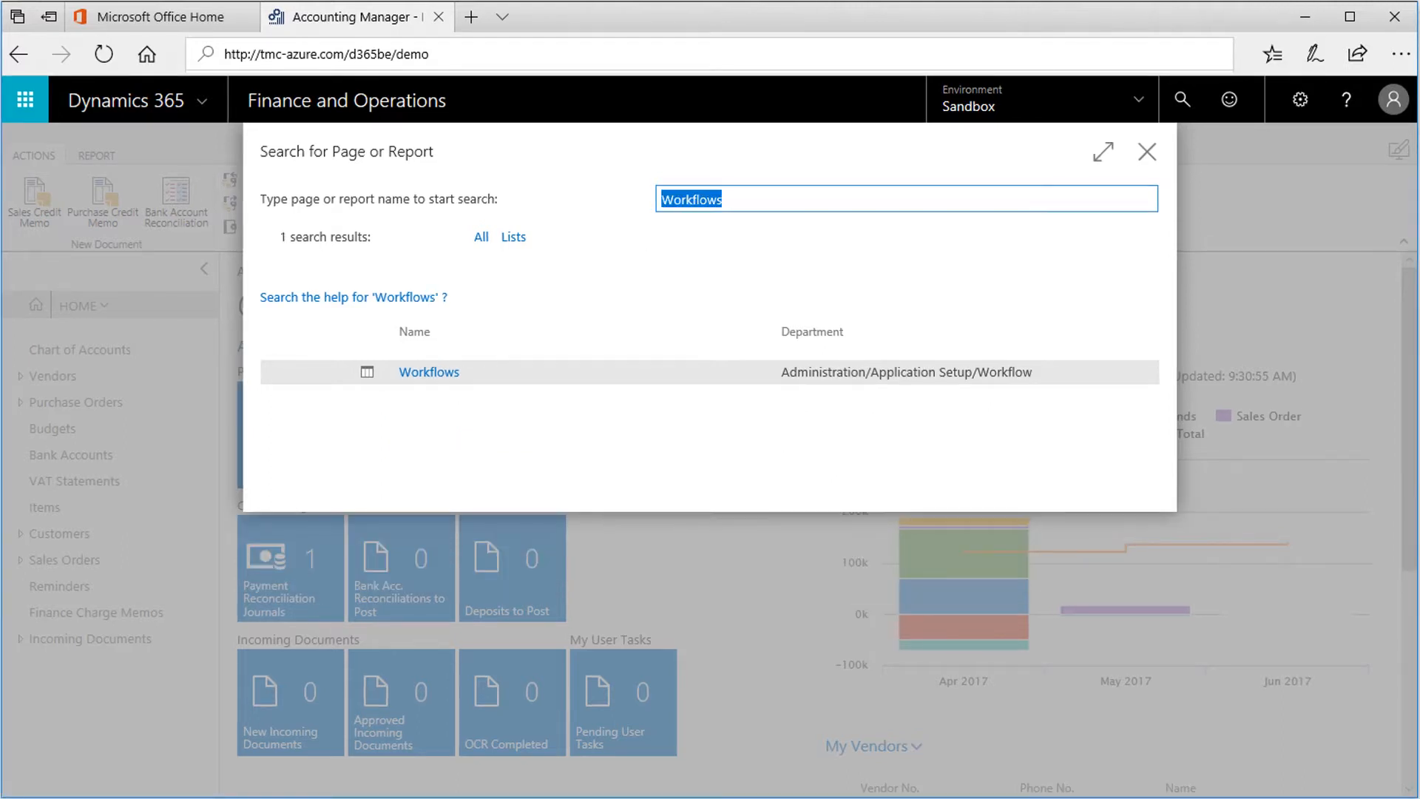
Open the Workflows page from the page search results.
click(428, 372)
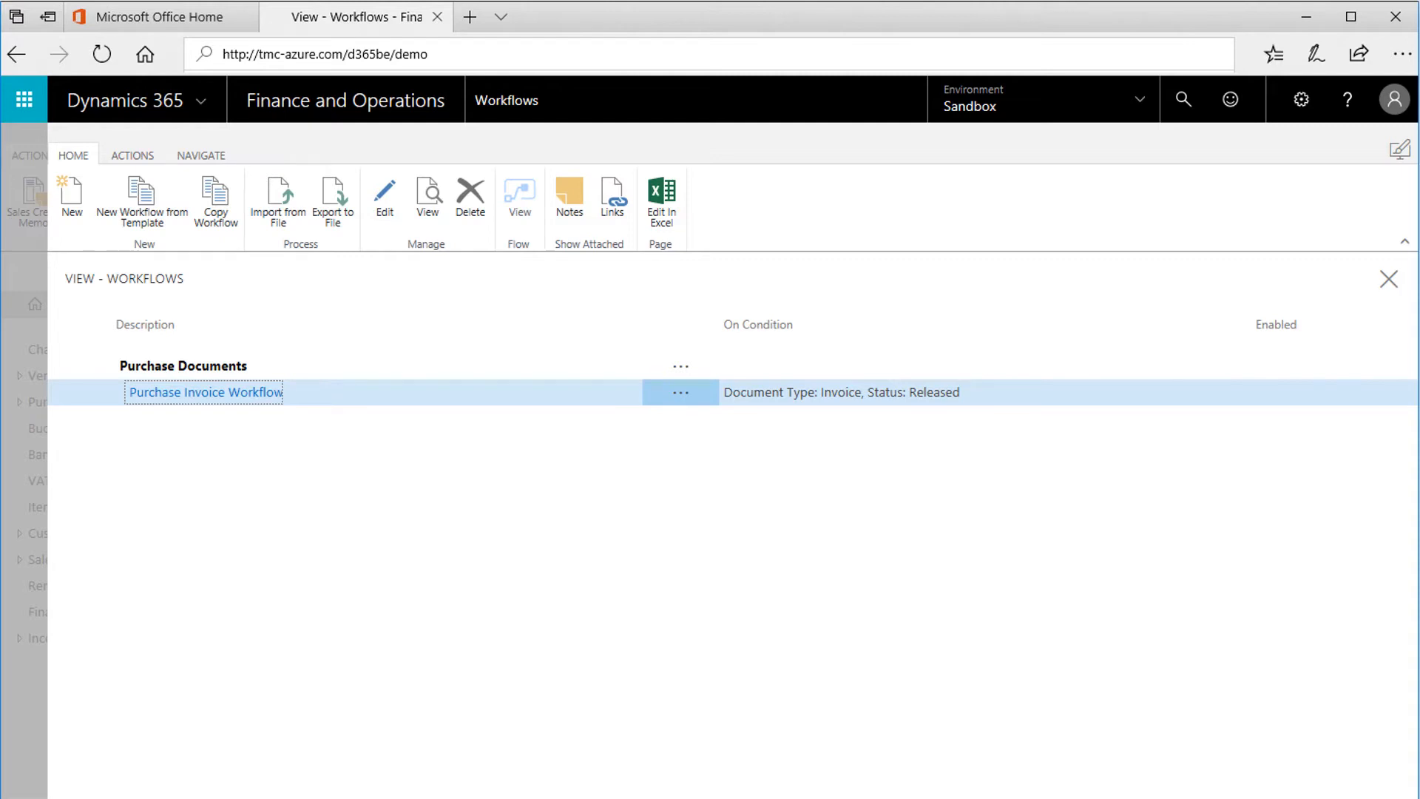
mouse_move(143, 199)
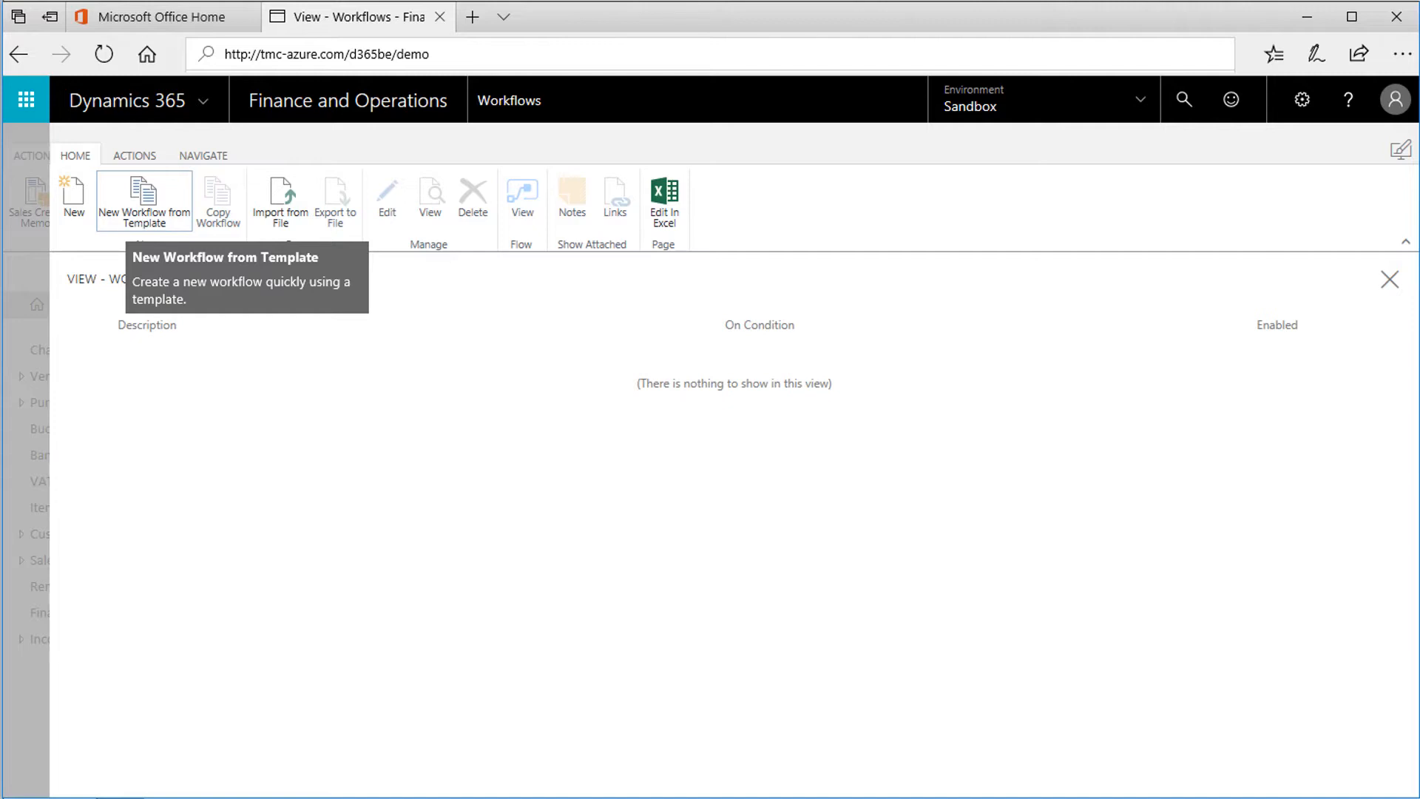
Browse the workflow template list via New Workflow from Template.
click(143, 201)
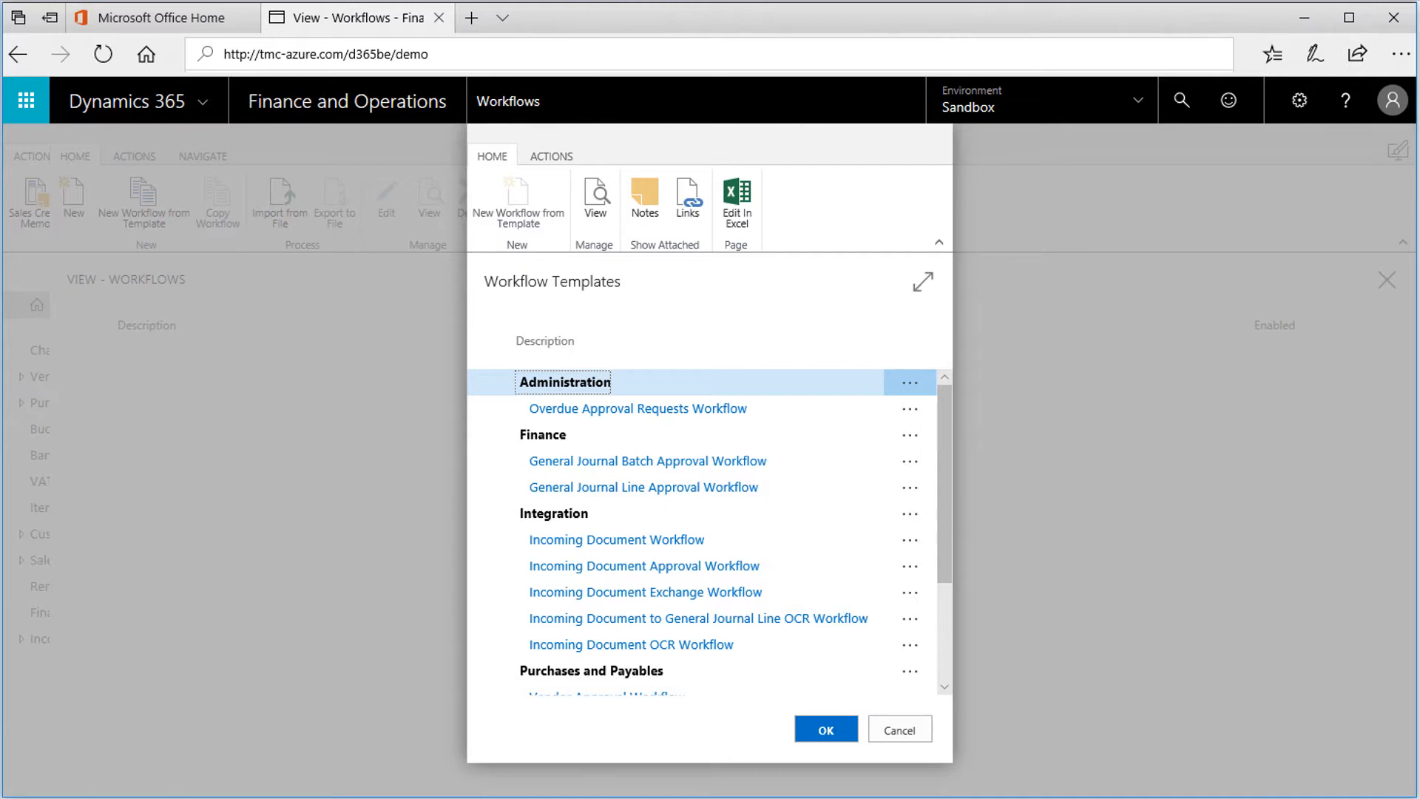
scroll(down, 3)
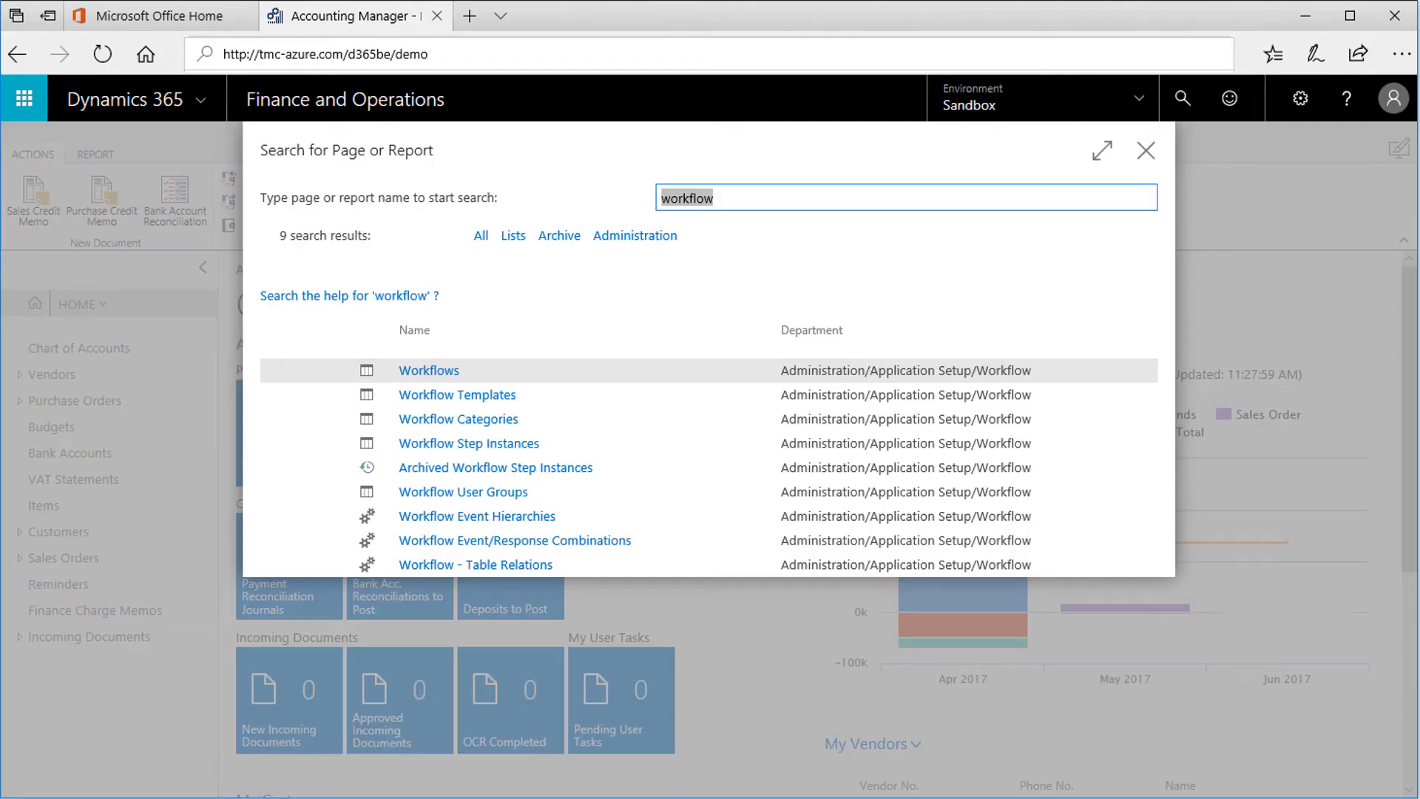
Create workflow MS-VENDAPW-01 from the Vendor Approval Workflow template.
click(427, 370)
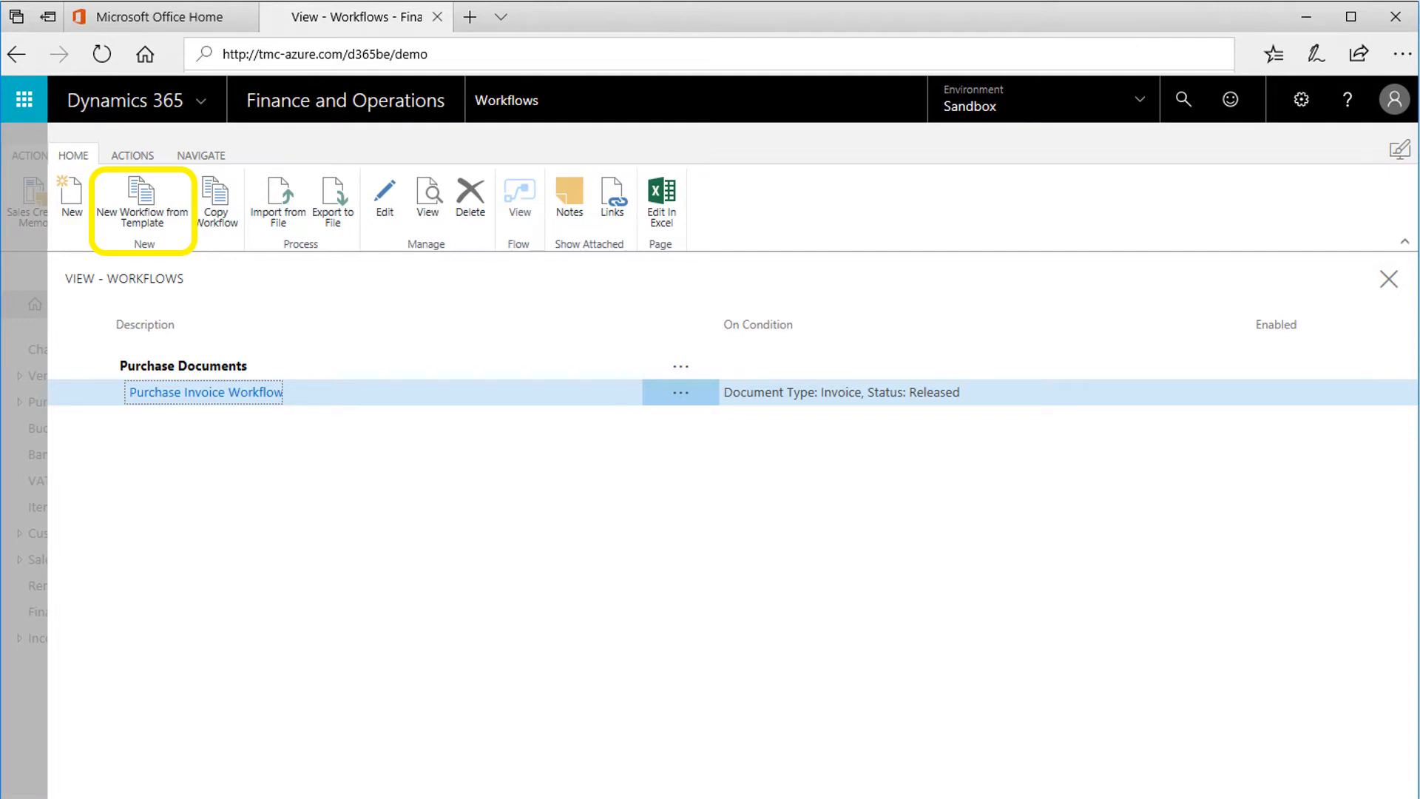
mouse_move(141, 198)
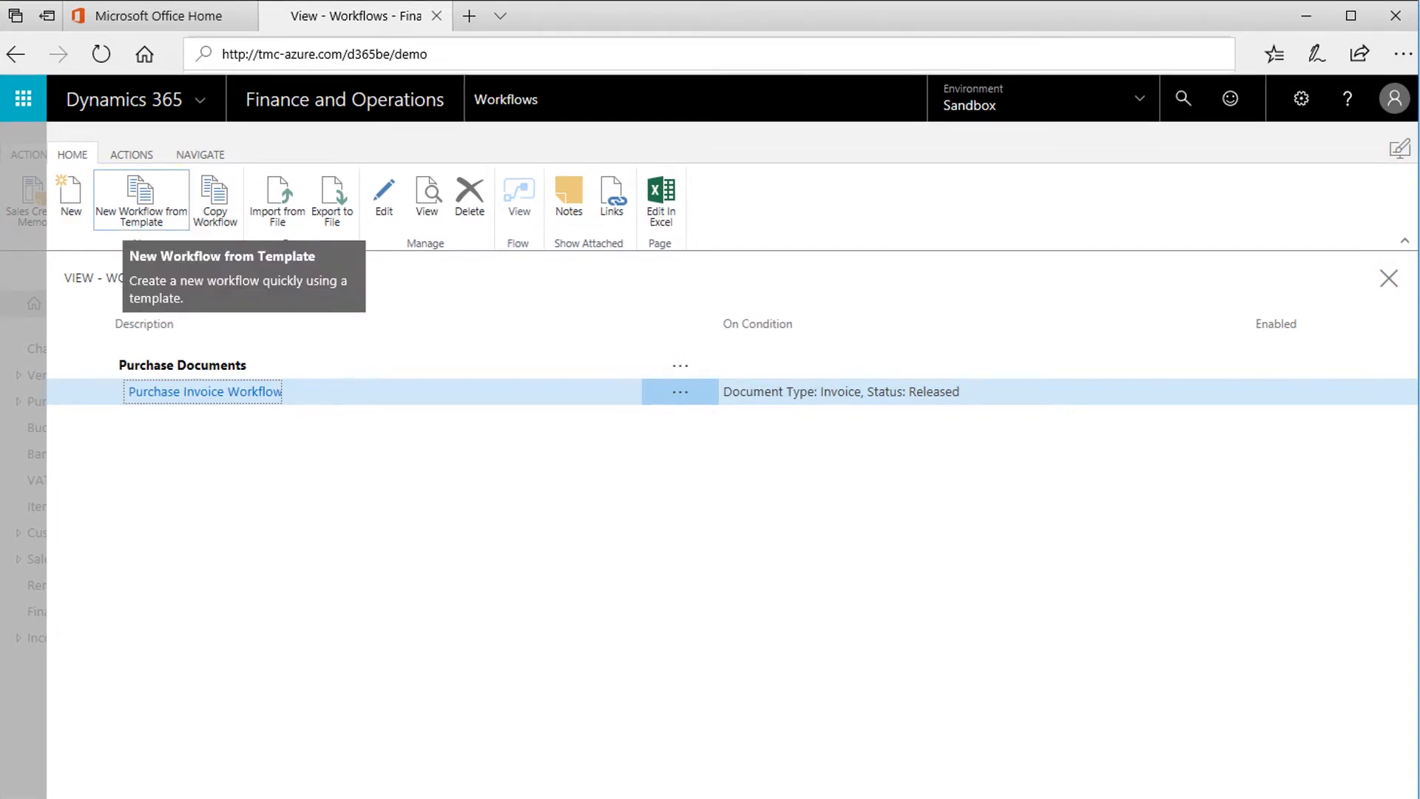
click(141, 197)
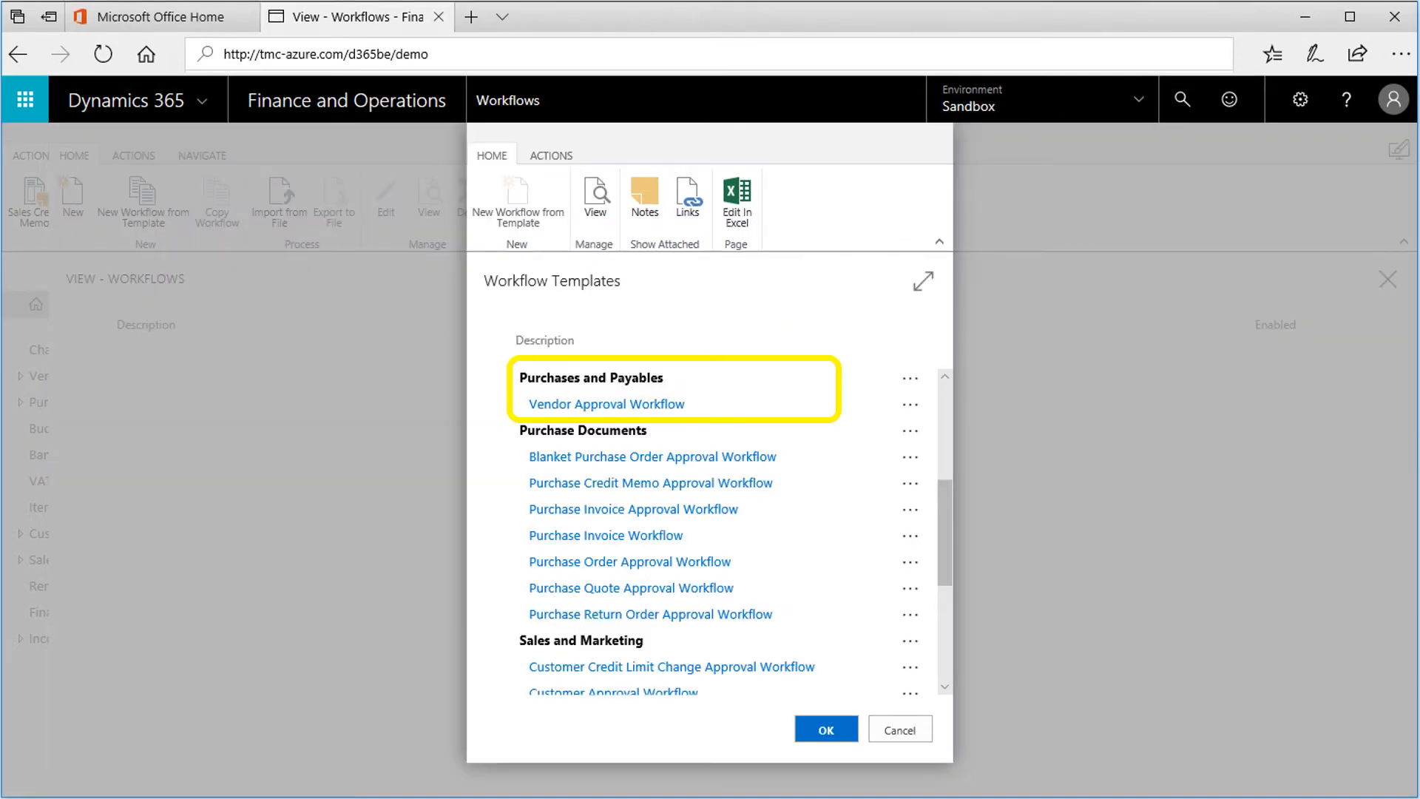
click(823, 728)
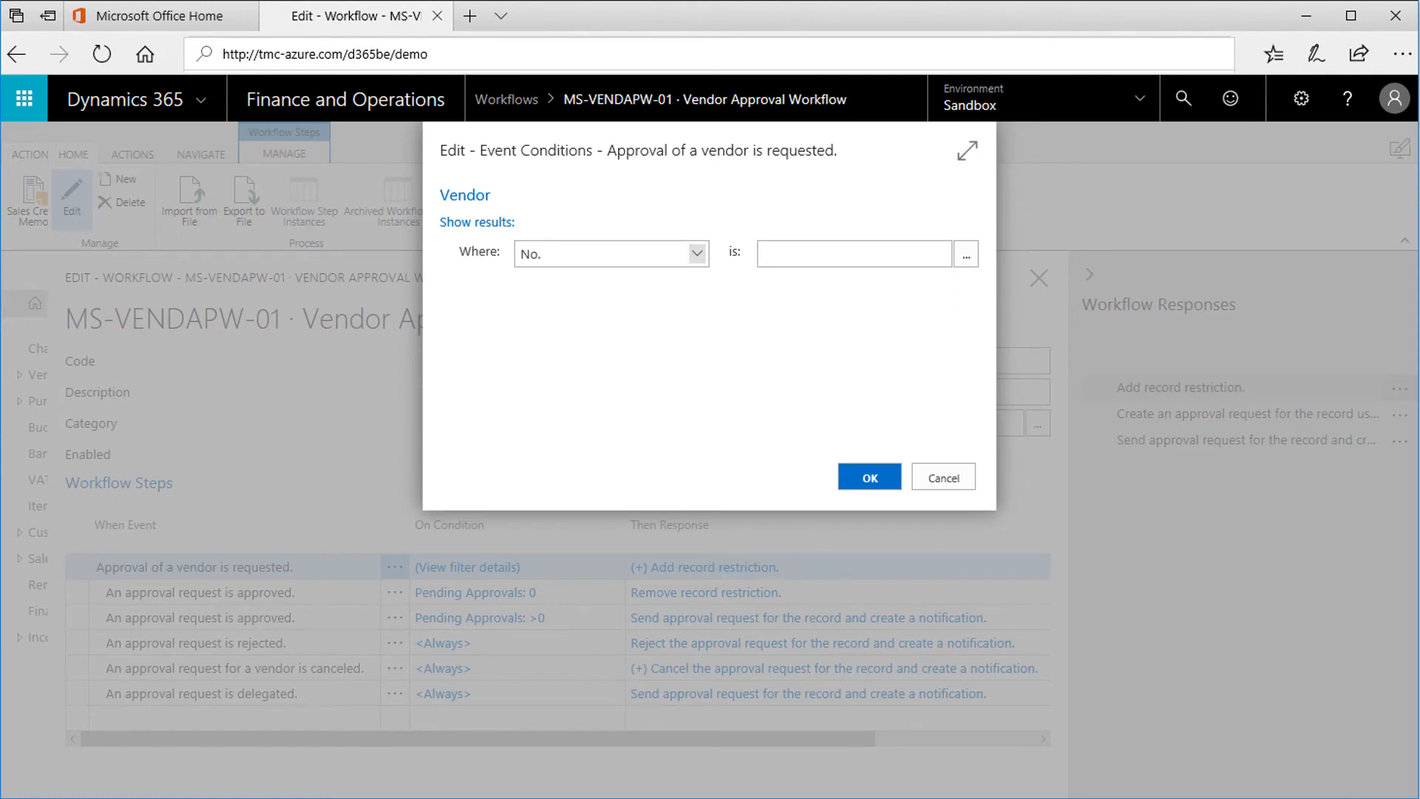
Limit the vendor approval event condition to vendors with State CA.
click(706, 253)
text(CA)
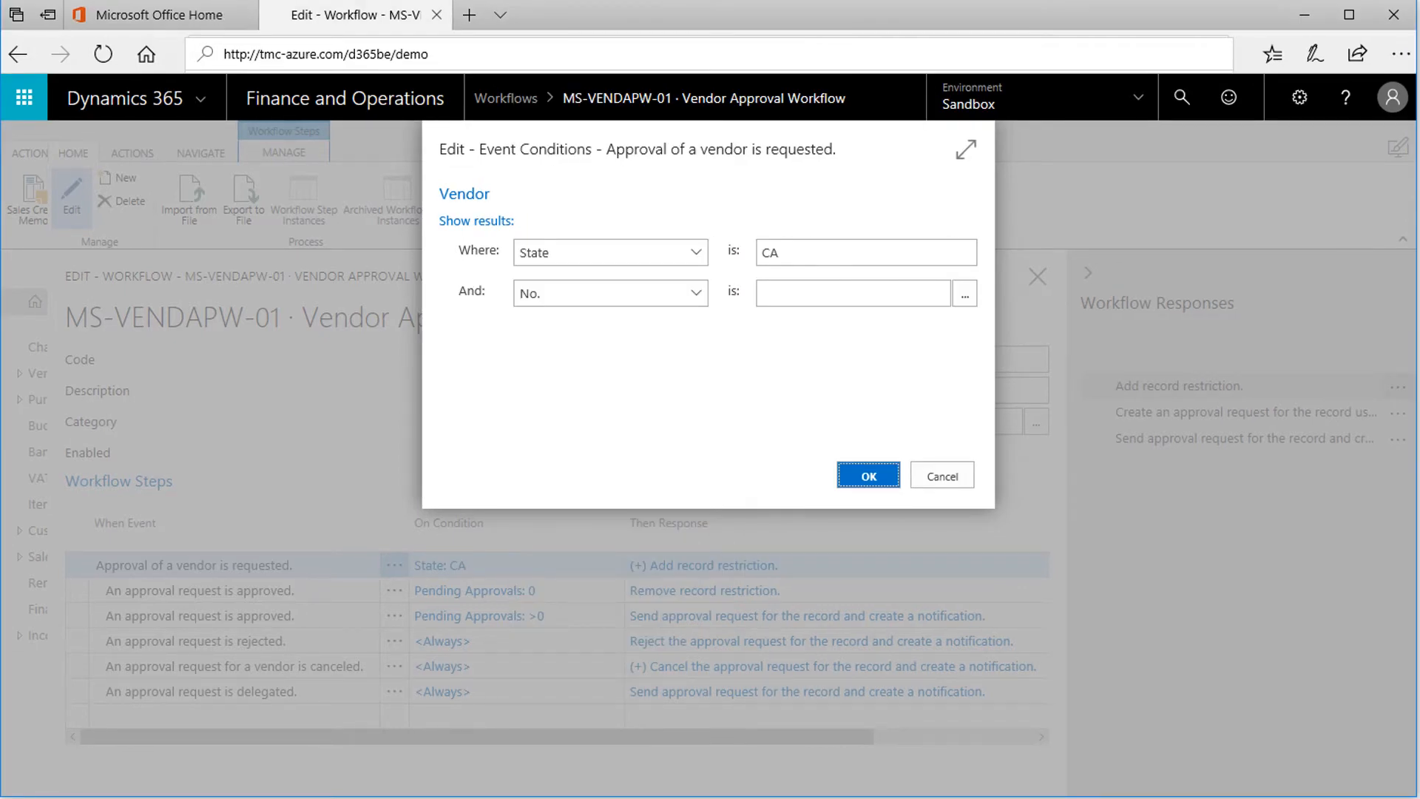
click(866, 476)
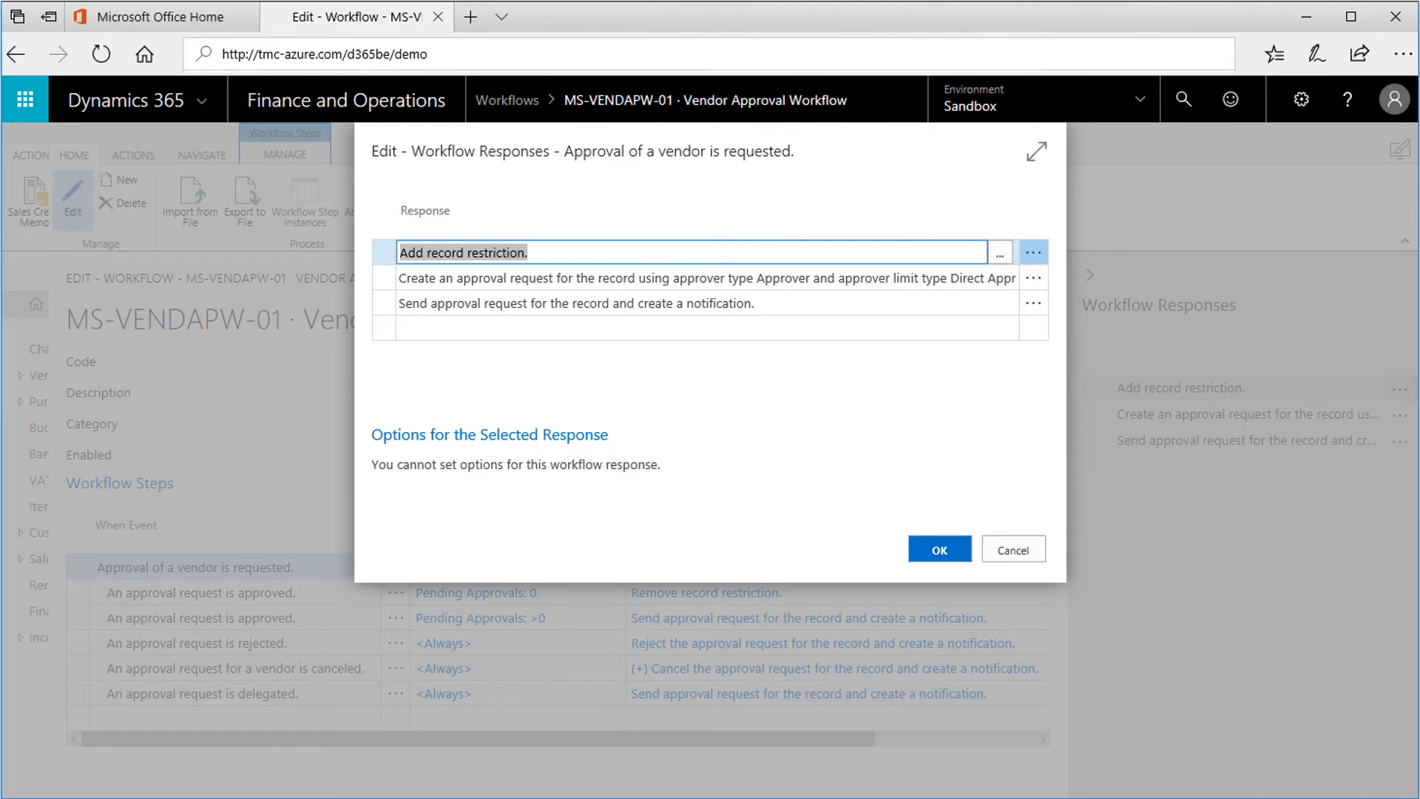
Accept the workflow responses and enable the Vendor Approval Workflow.
click(937, 549)
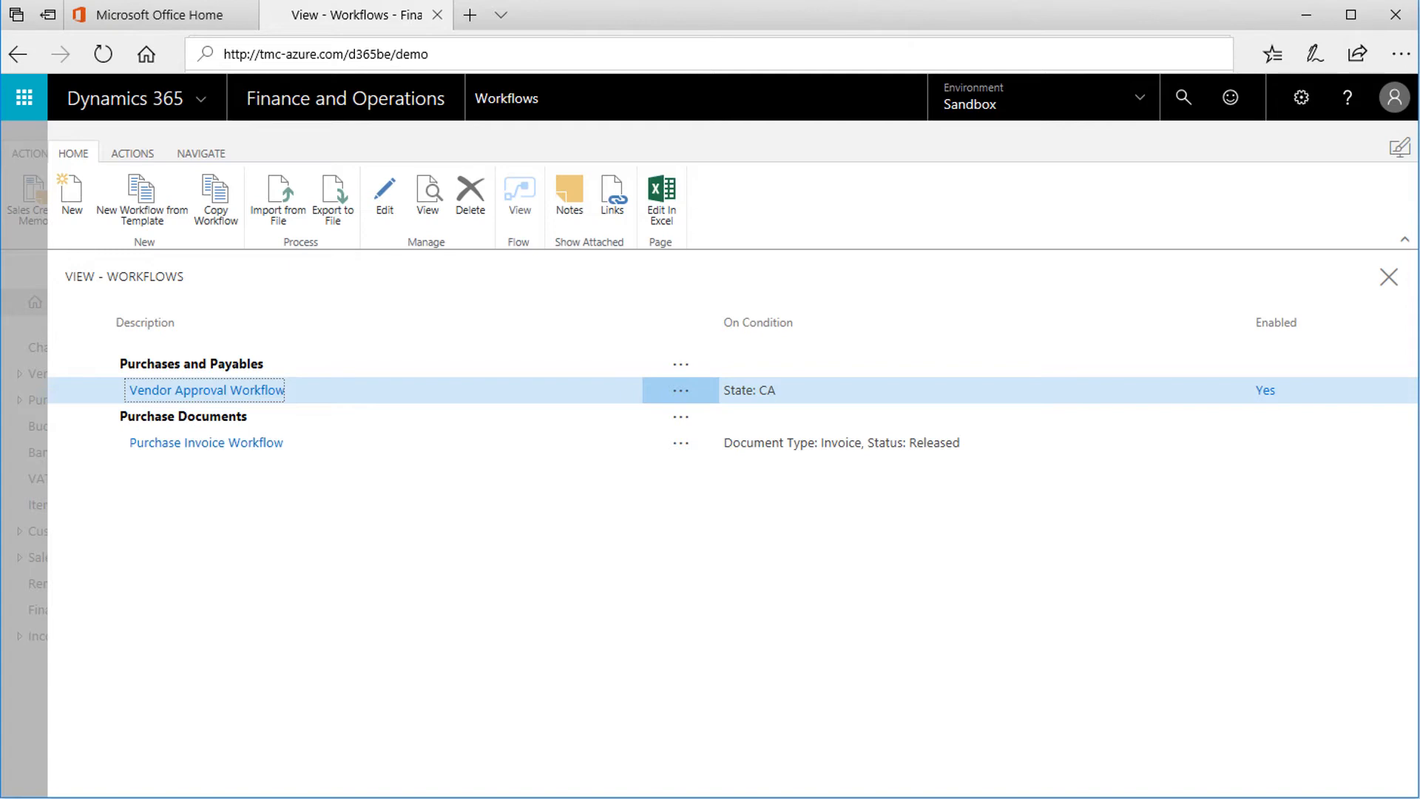
Open the Purchasing Vendors list.
click(661, 196)
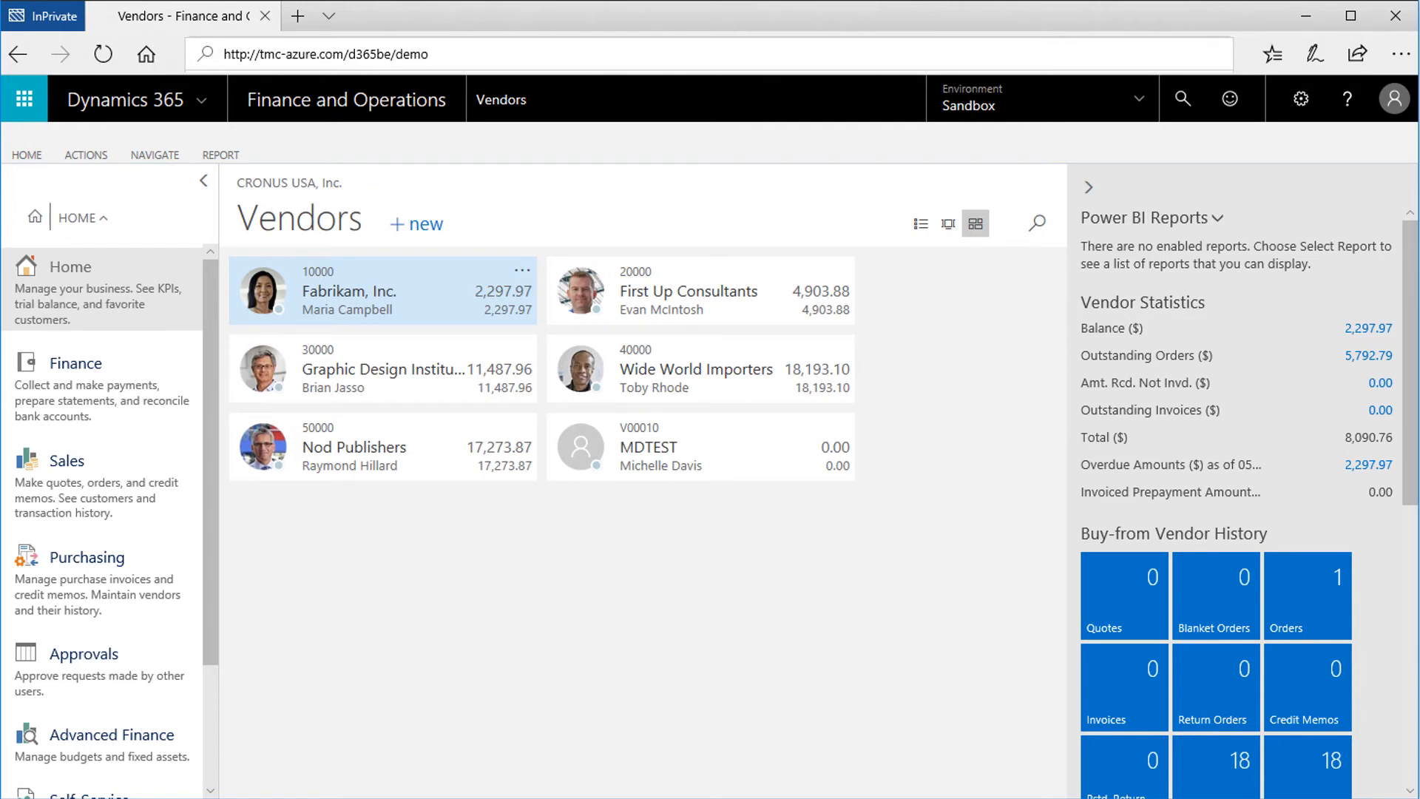
Create purchase invoice 107217 for Fabrikam, Inc. with a 1,500.00 G/L 60200 line.
double_click(349, 291)
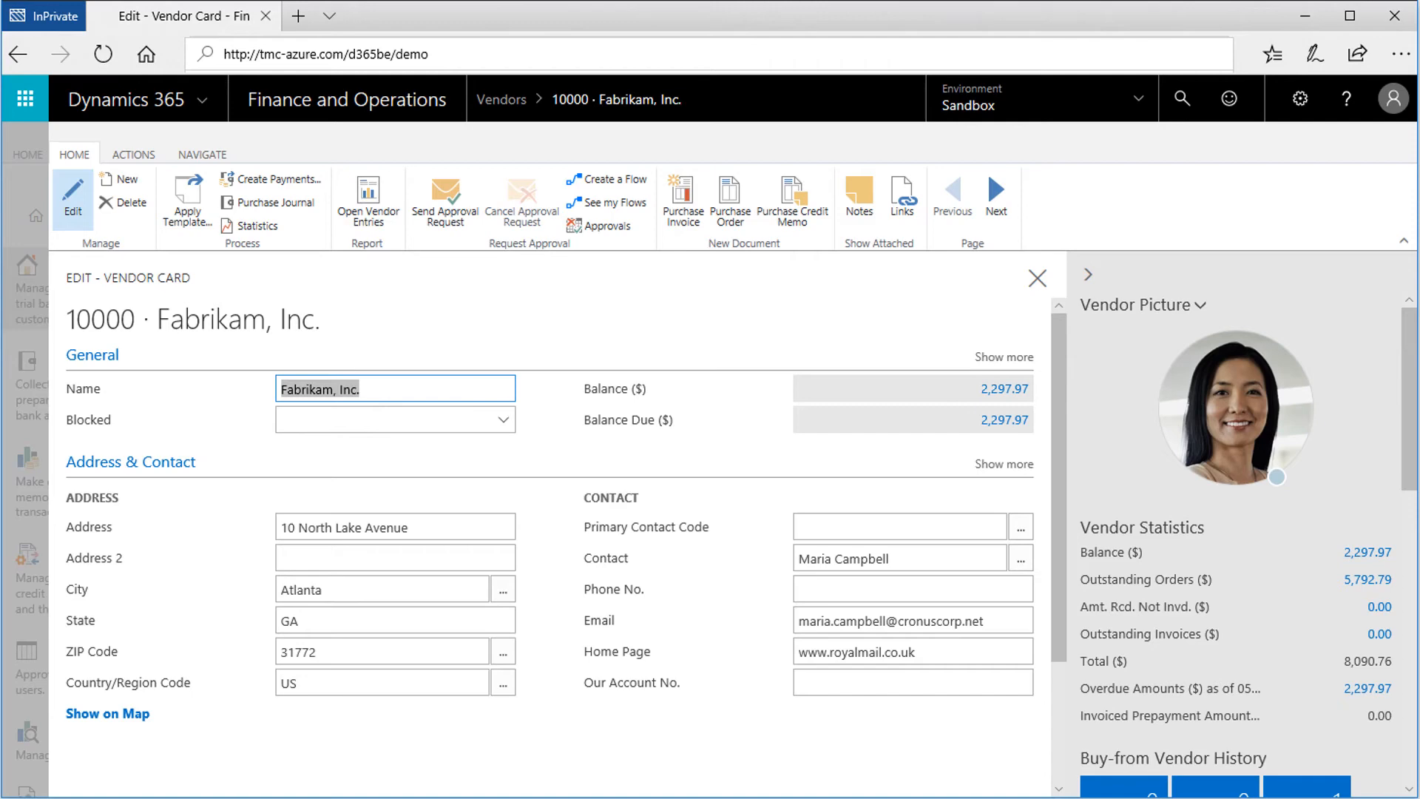
click(683, 198)
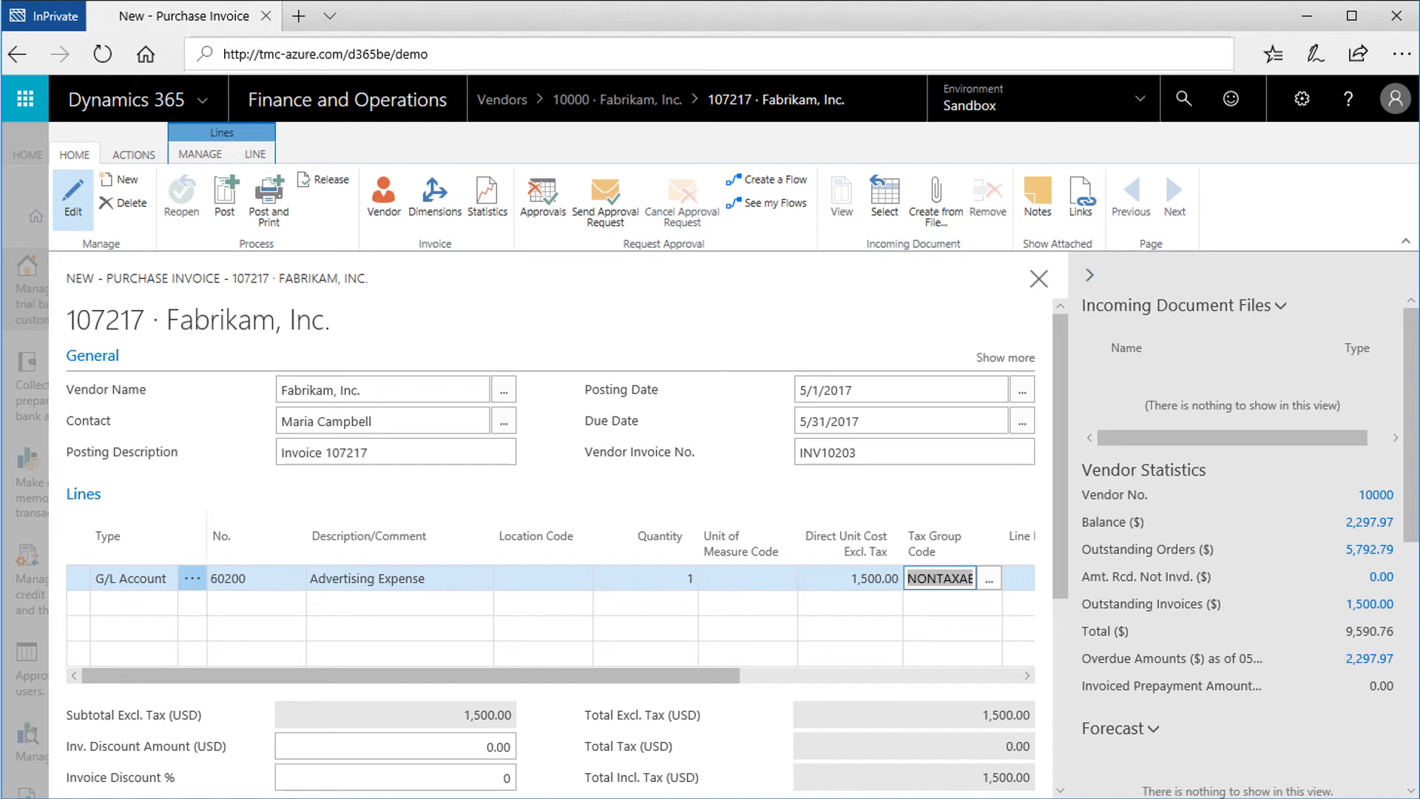
Send invoice 107217 for approval and view its open 1,500.00 approval entry.
click(604, 197)
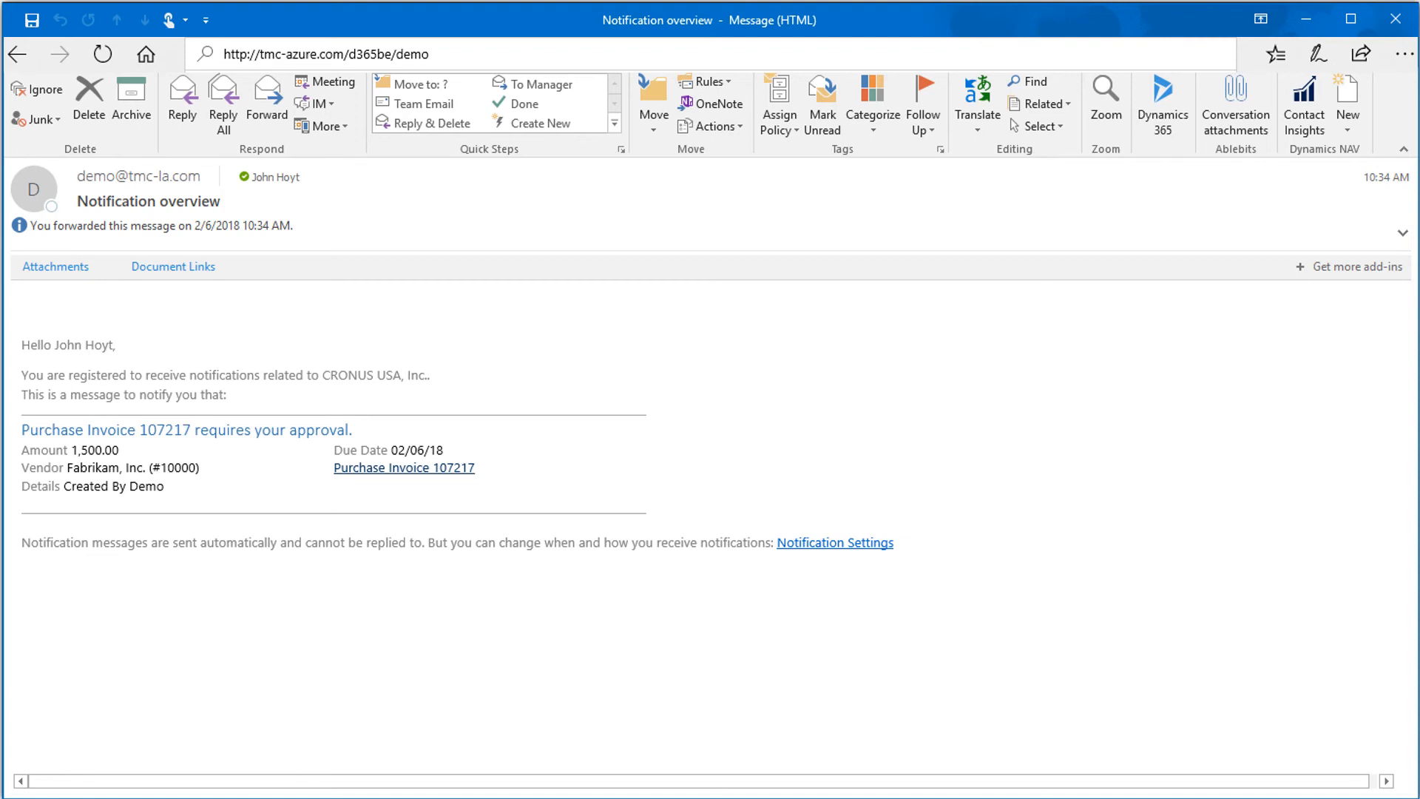
click(403, 467)
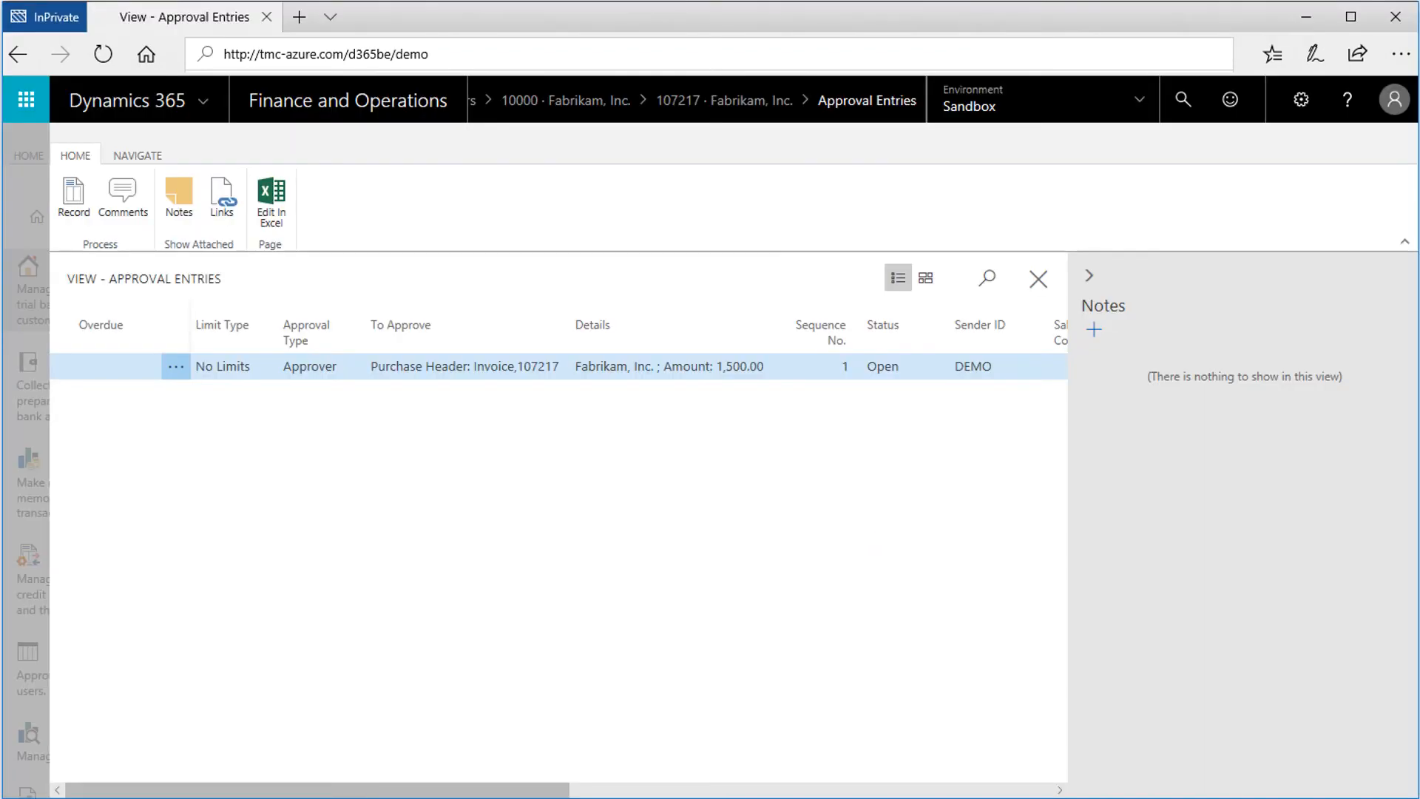